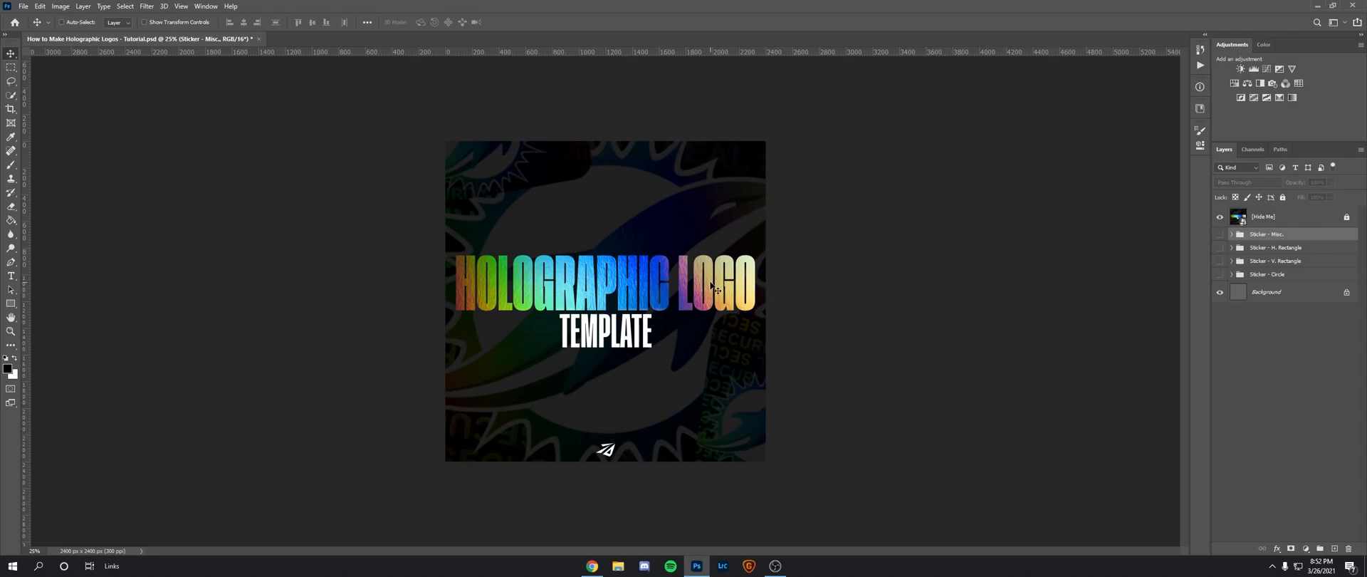
{"action": "mouse_move", "coordinate": [1260, 224]}
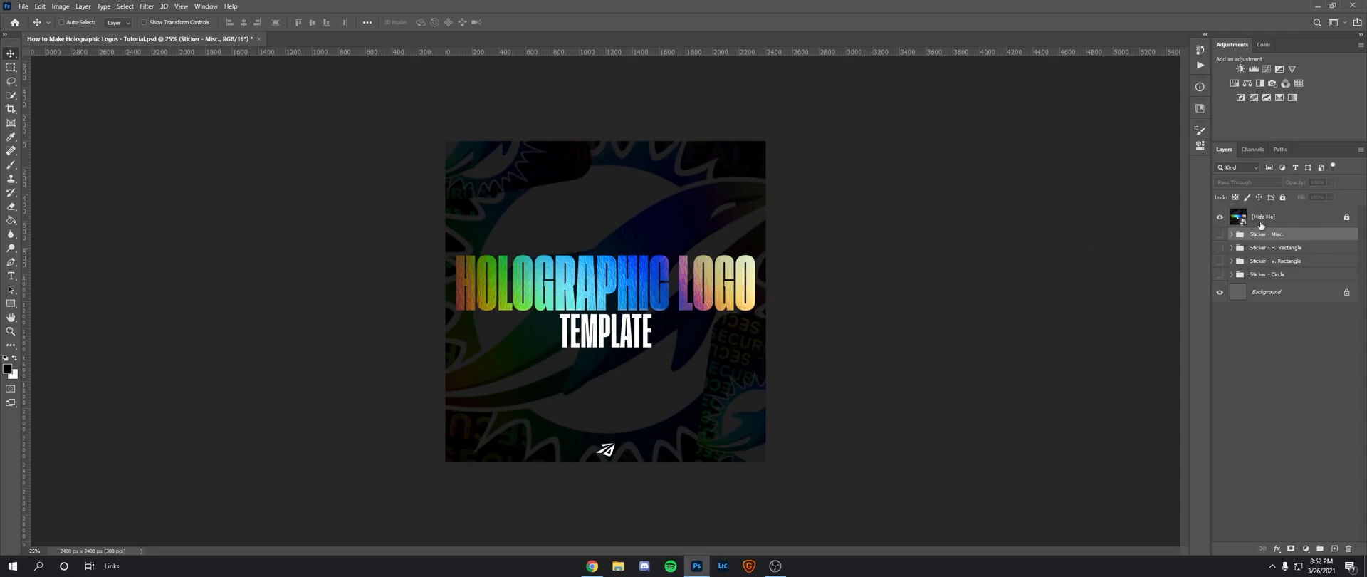
{"action": "mouse_move", "coordinate": [807, 271]}
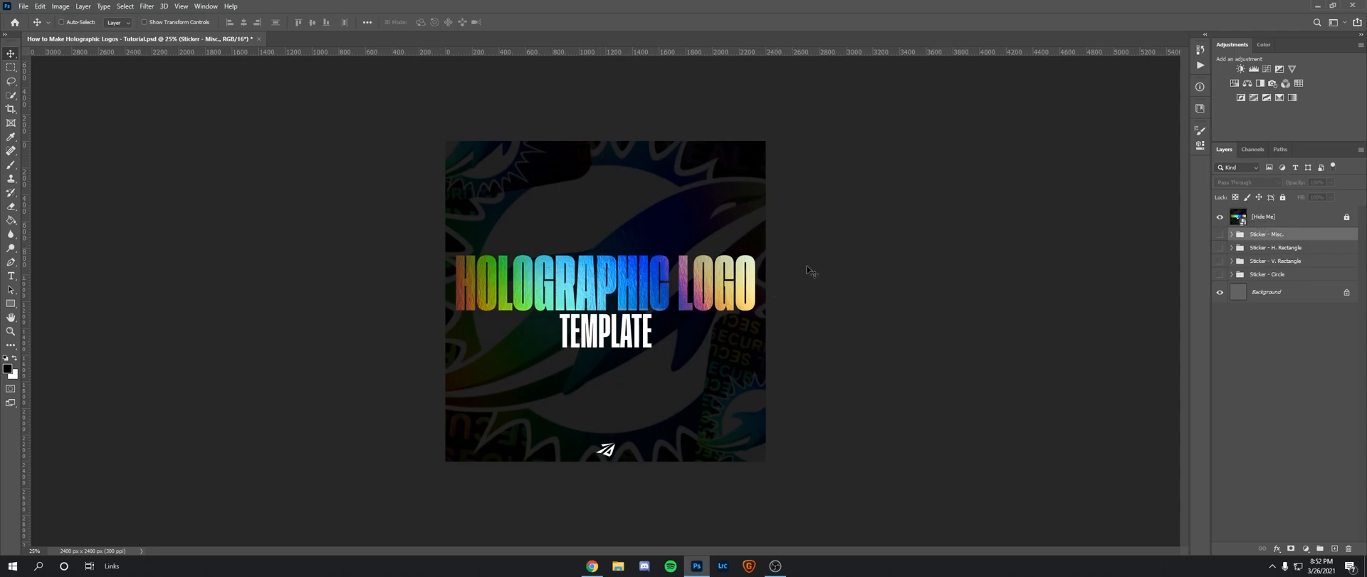
- Hide the title cover layer to reveal the vertical rectangle dolphin sticker
{"action": "left_click", "coordinate": [1219, 215]}
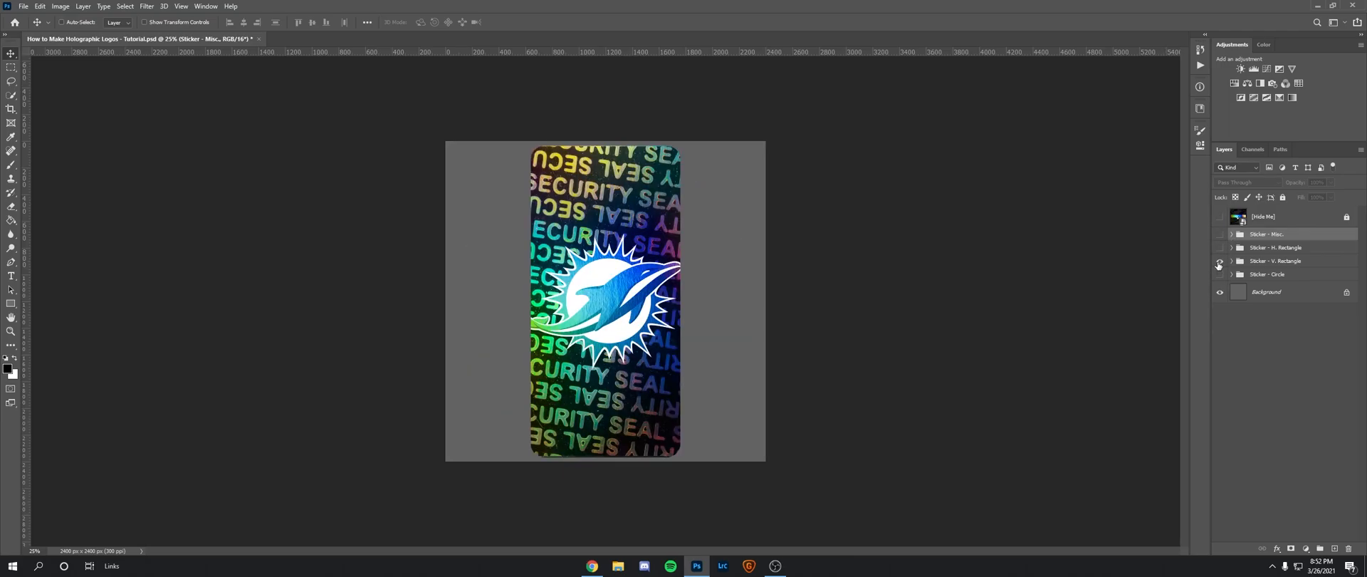
- Swap the V. Rectangle sticker for Sticker - Misc. and select its Rounded Rectangle shape
{"action": "left_click", "coordinate": [1219, 234]}
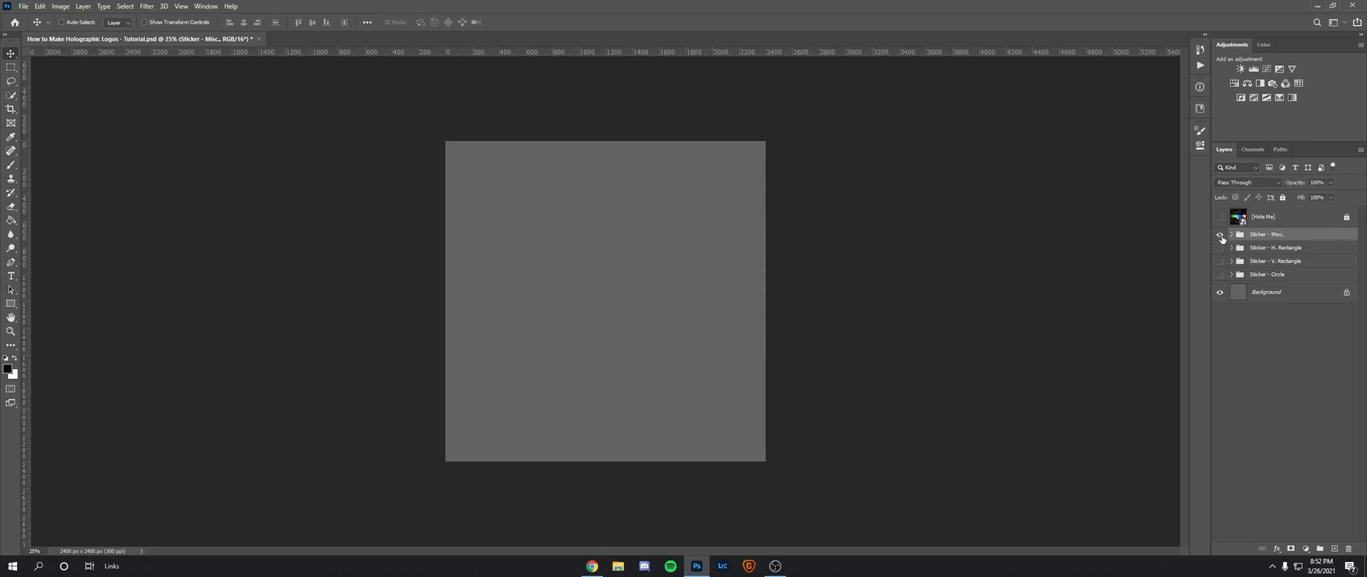
{"action": "left_click", "coordinate": [1220, 234]}
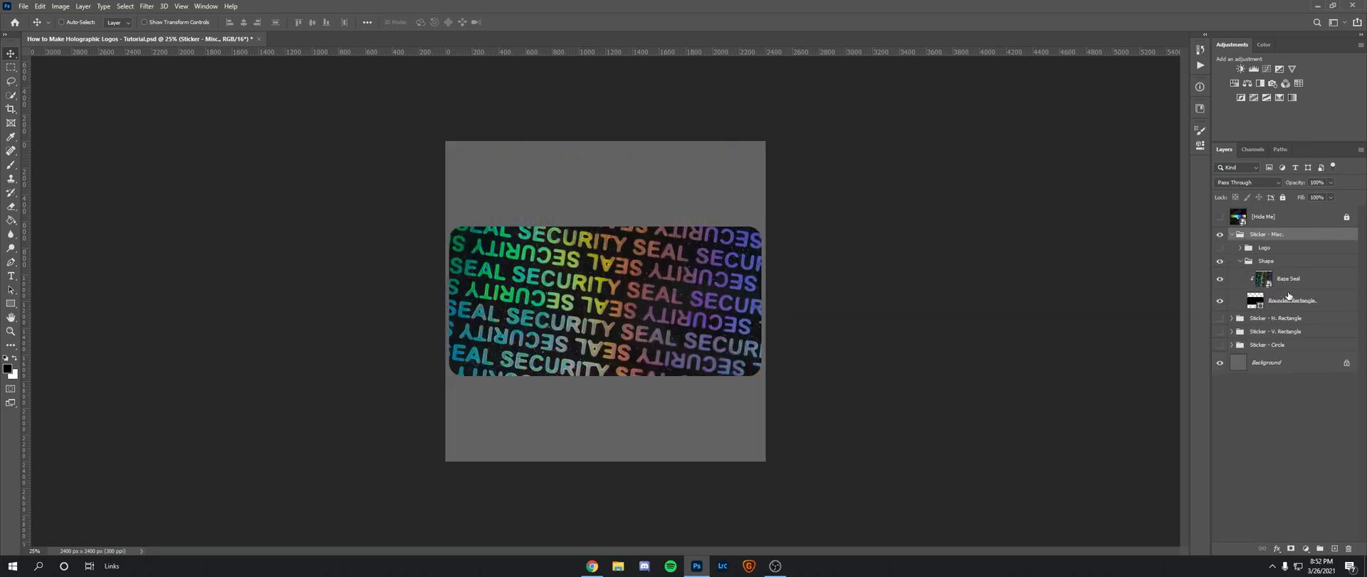
{"action": "left_click", "coordinate": [1288, 278]}
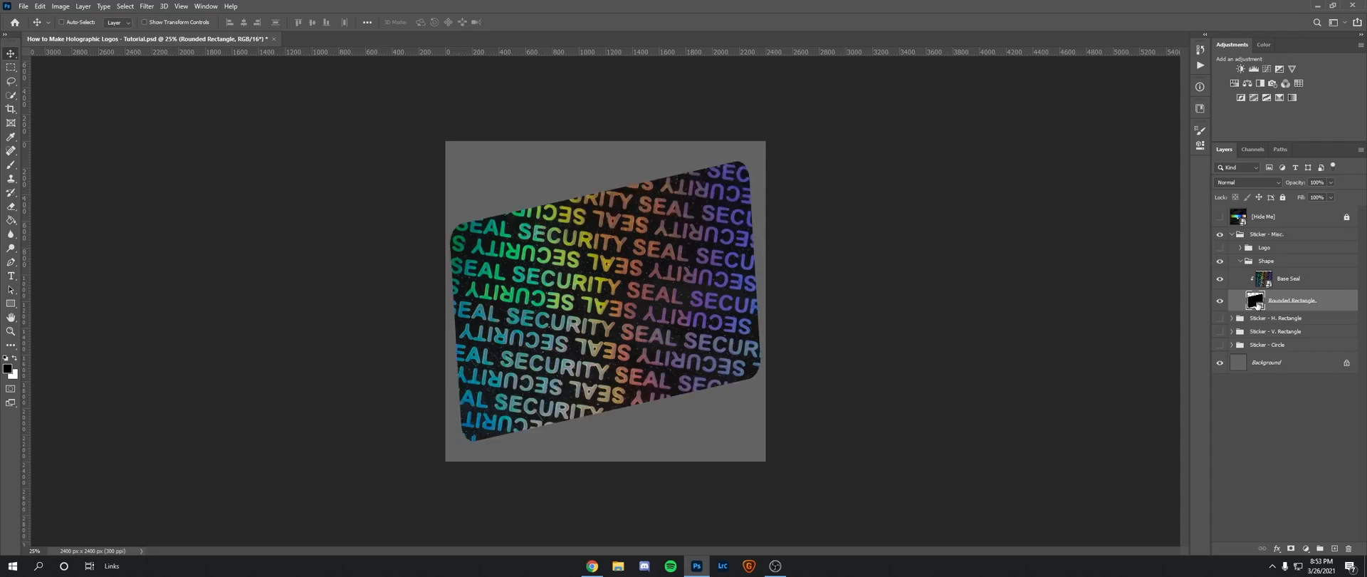
- Collapse the Shape group, show the dolphin Logo, then hide Sticker - Misc
{"action": "left_click", "coordinate": [1240, 247]}
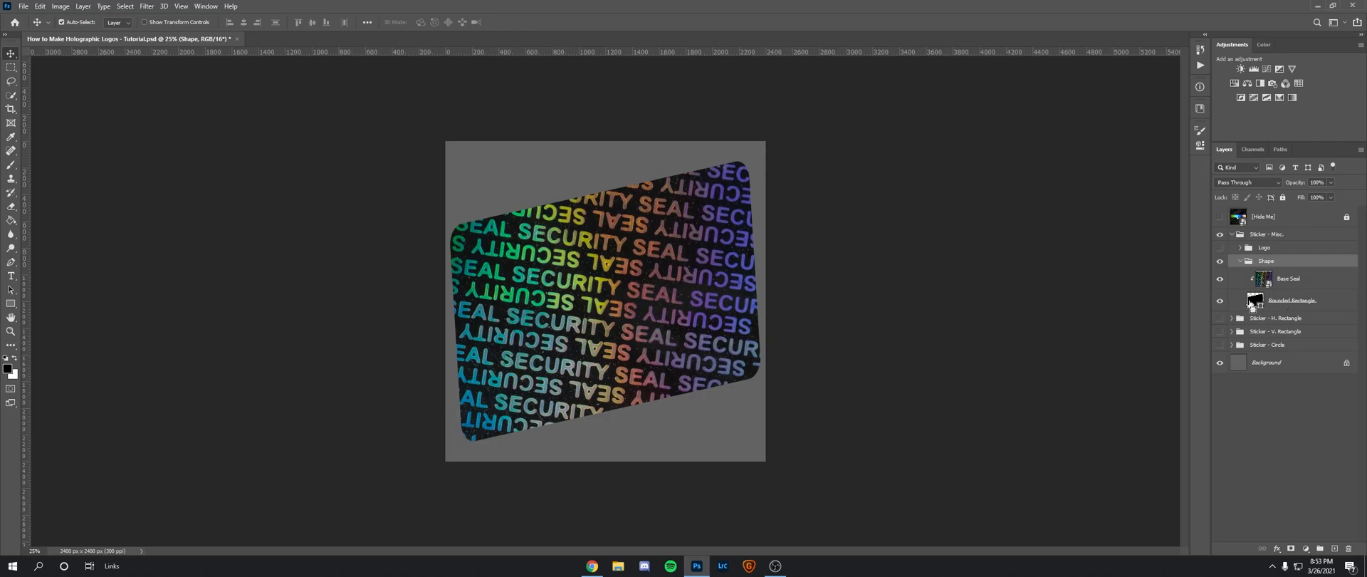
{"action": "left_click", "coordinate": [1255, 300]}
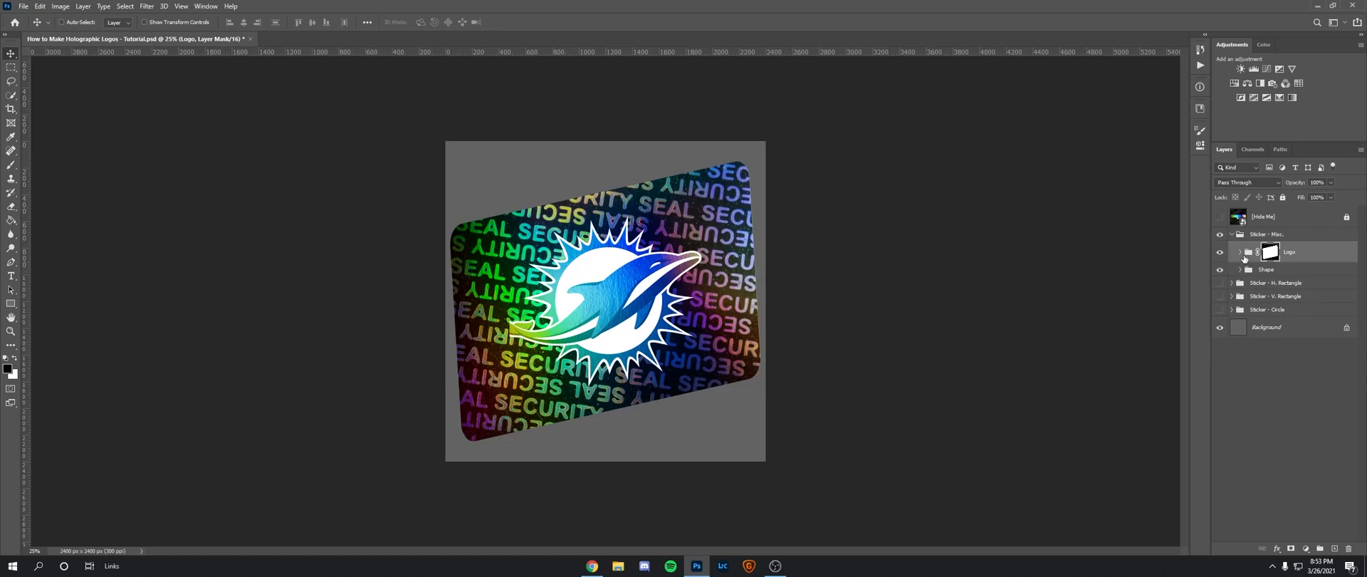
{"action": "left_click", "coordinate": [1239, 252]}
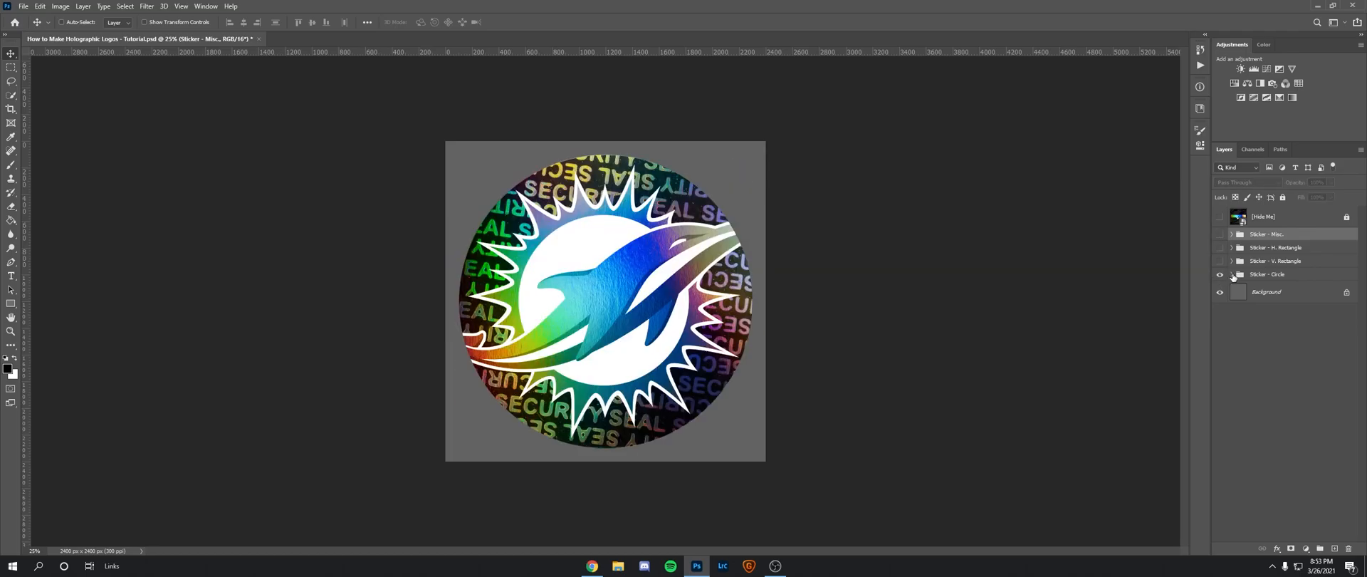
- Expand Sticker - Circle and open its Logo smart object to swap in the lion
{"action": "left_click", "coordinate": [1230, 273]}
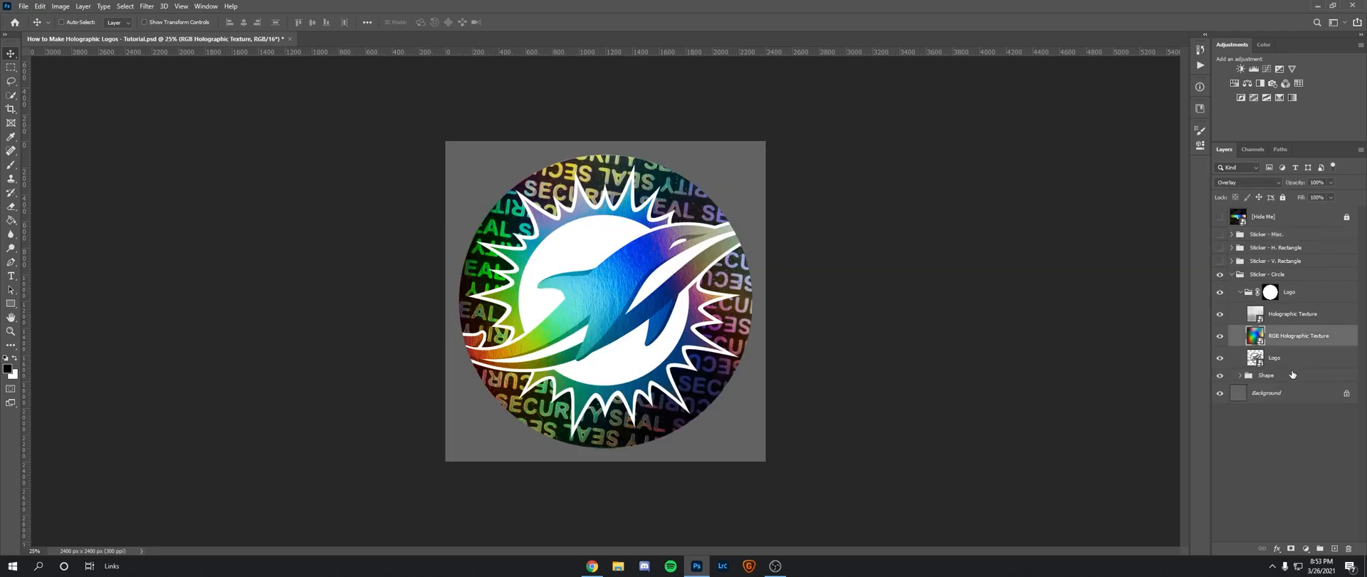
{"action": "left_click", "coordinate": [1274, 357]}
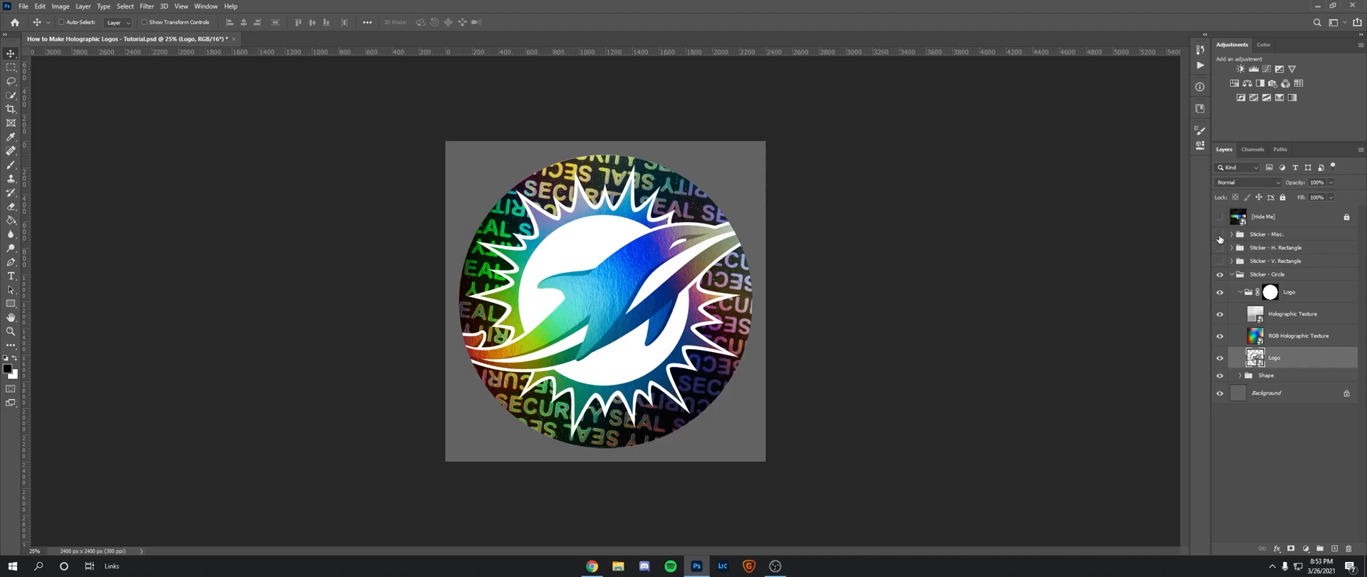
{"action": "left_click", "coordinate": [1200, 108]}
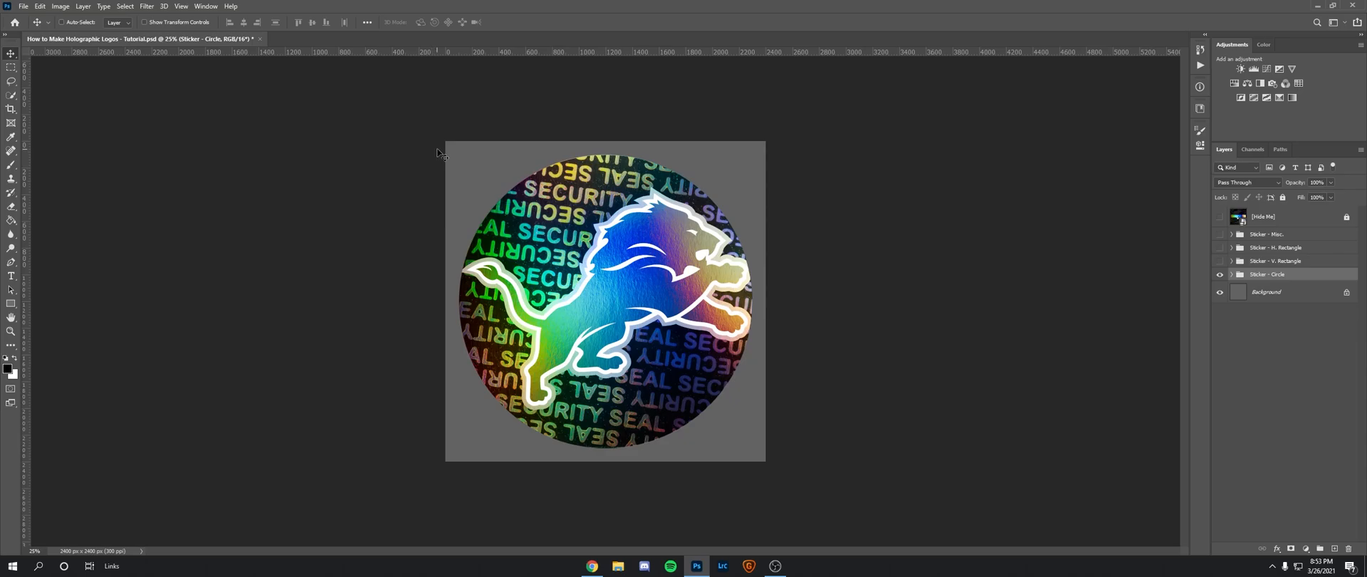
{"action": "mouse_move", "coordinate": [443, 158]}
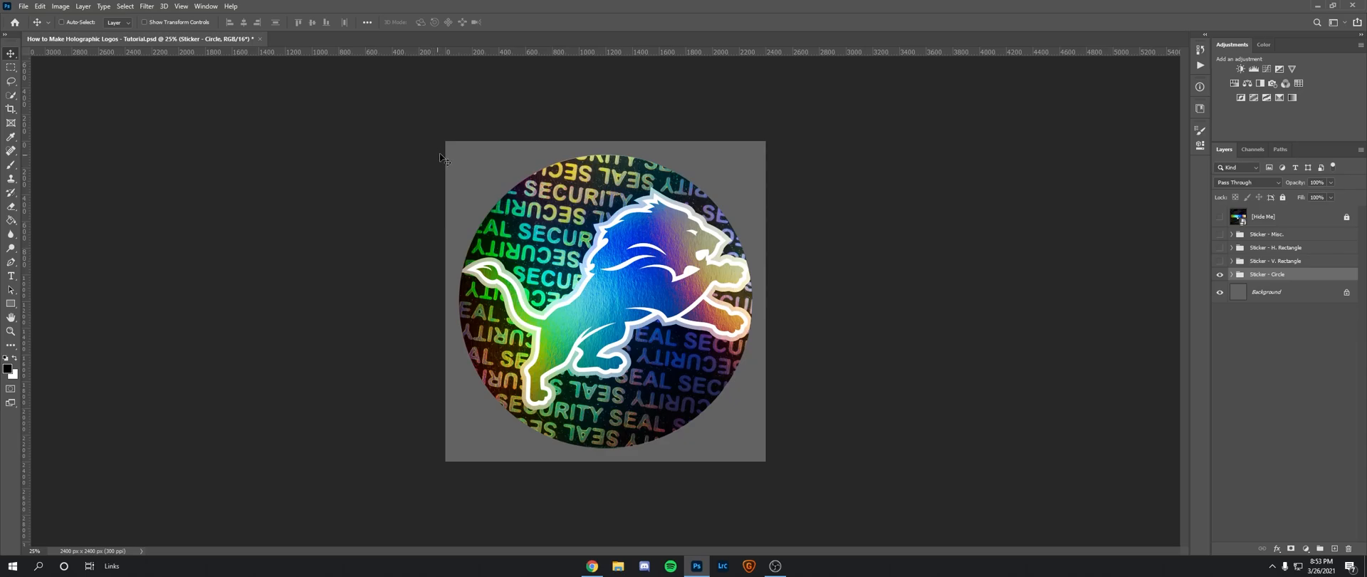